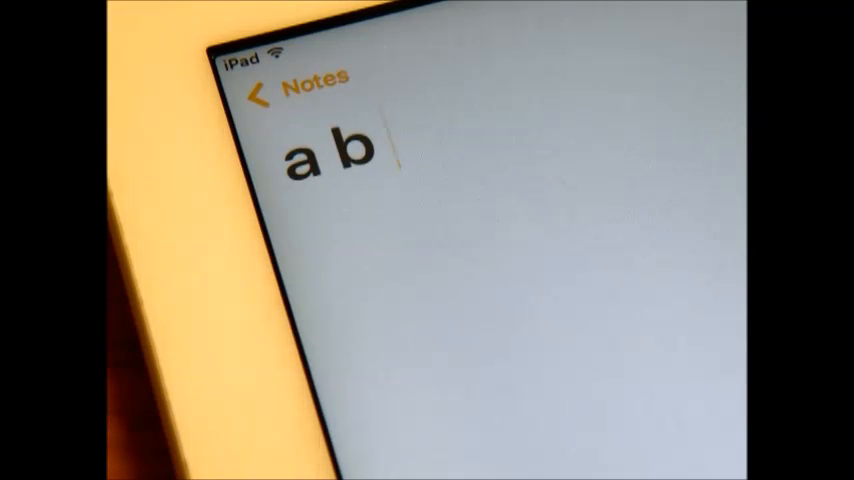
Step: Type the letters c, d, e and f one at a time on the braille keyboard
text(c)
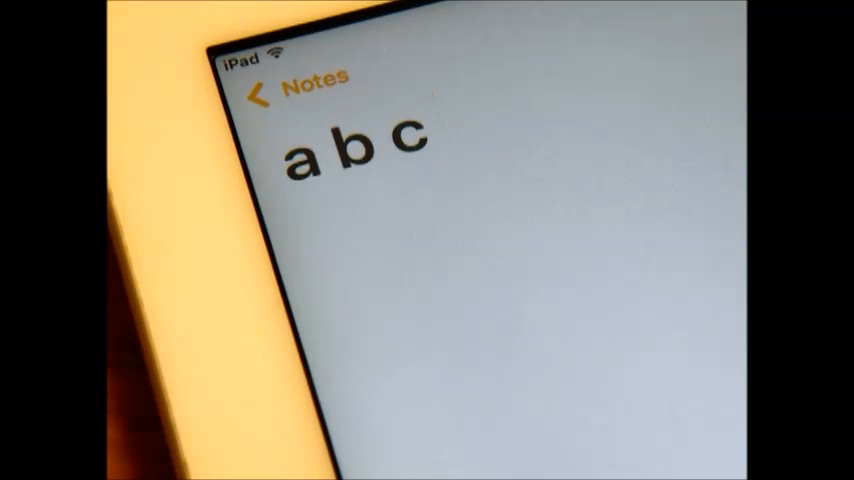
text(d)
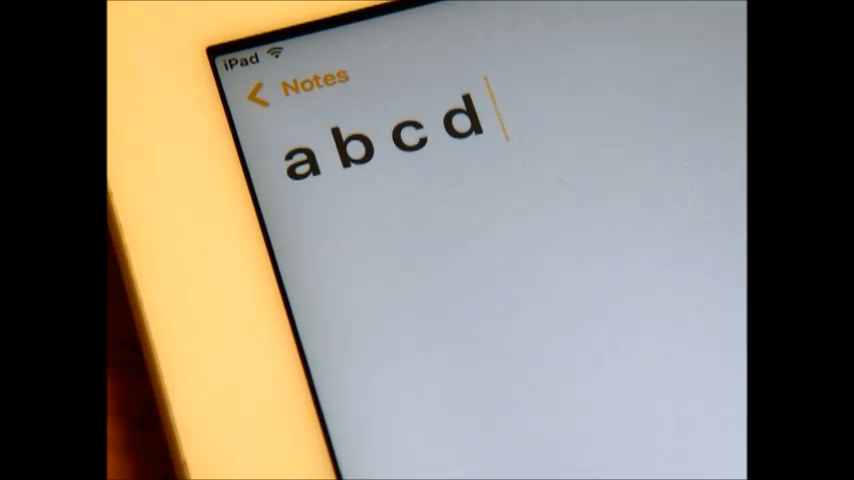
text(e)
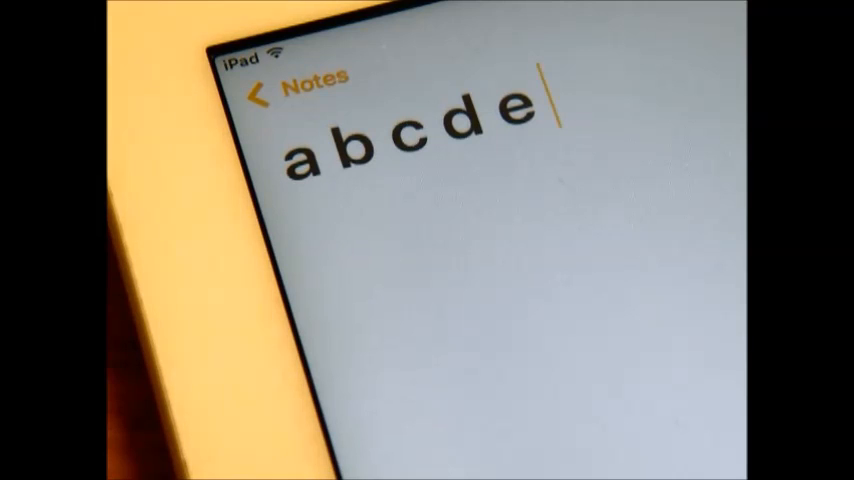
text(f)
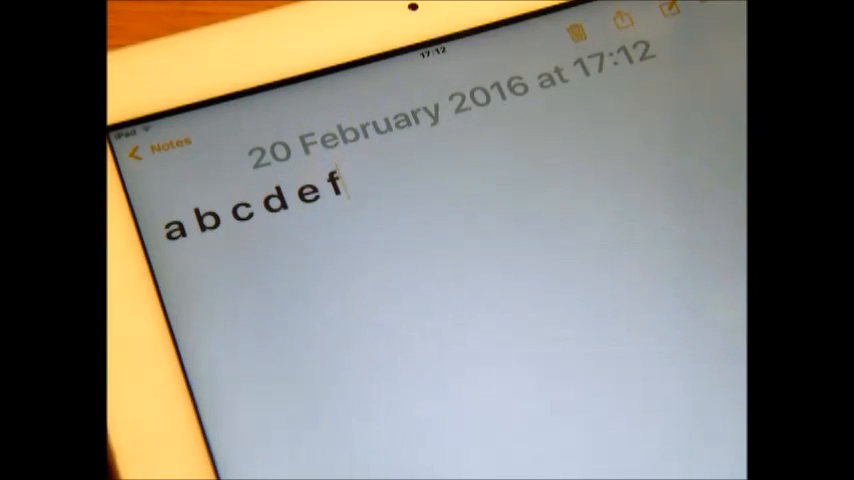
Step: Delete the trailing letter f with the braille backspace chord
key(backspace)
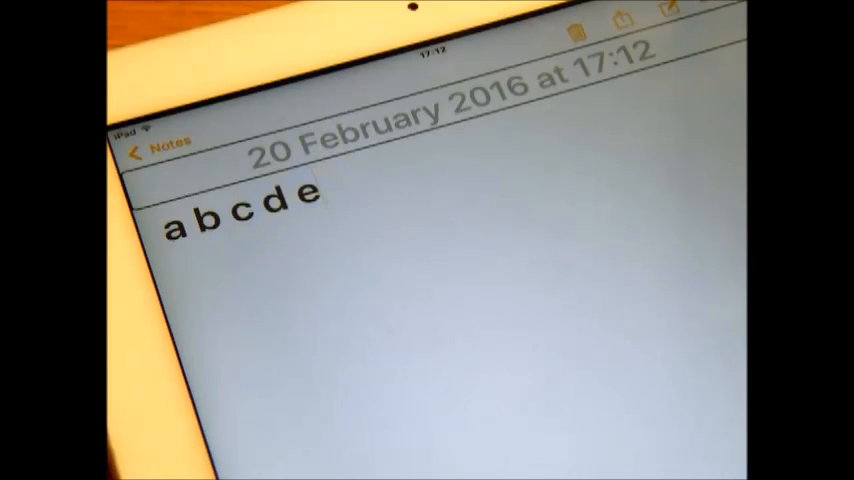
key(backspace)
text(this)
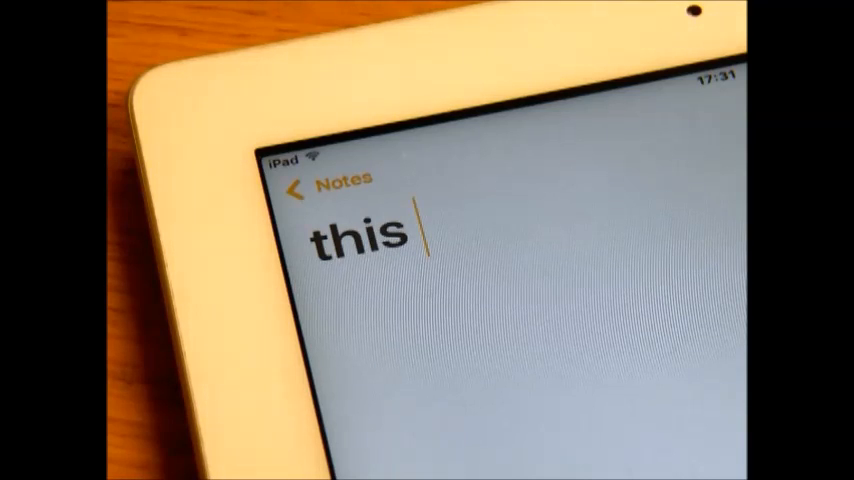
Step: Type the letters i, s and a to build 'this is a'
text(i)
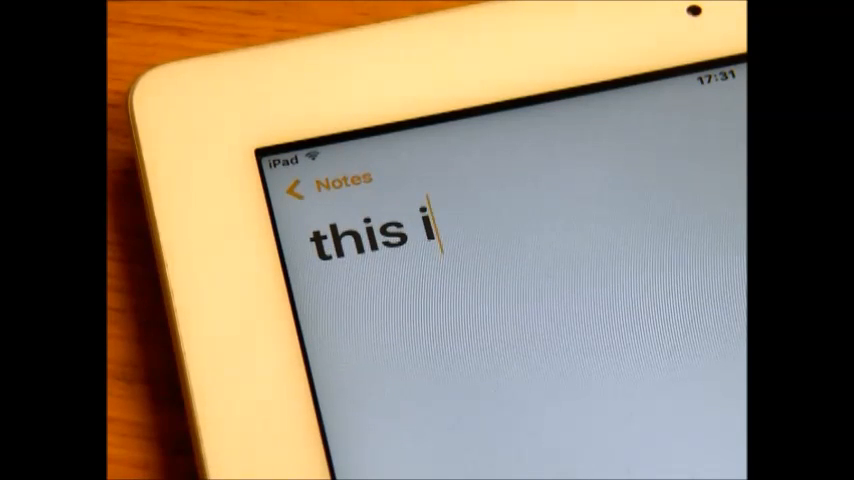
text(s)
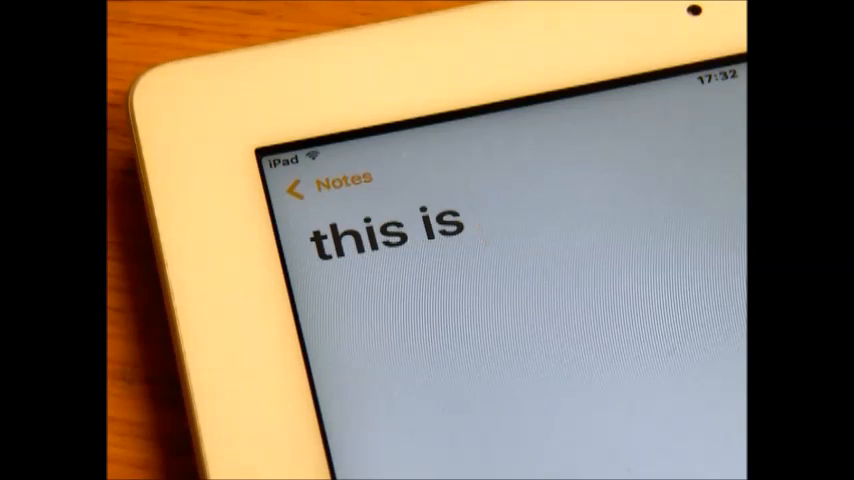
text(a)
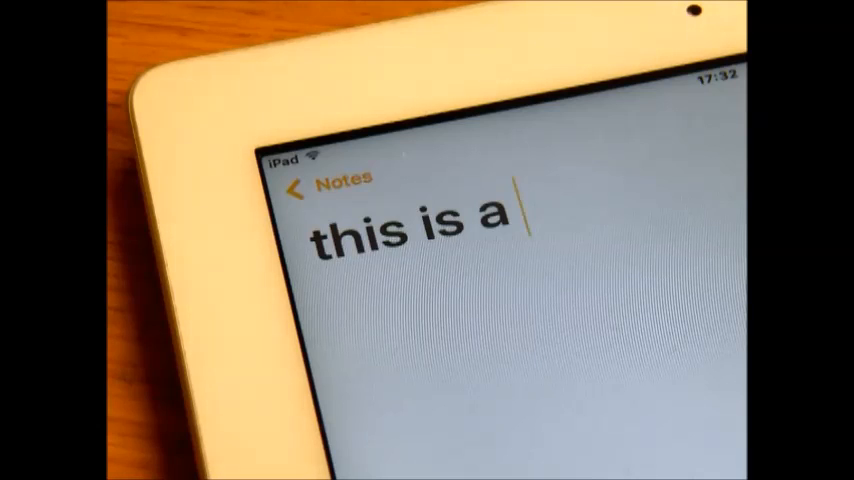
Step: Type 'demo' and 'of' so the sentence reads 'this is a demo of'
text(de)
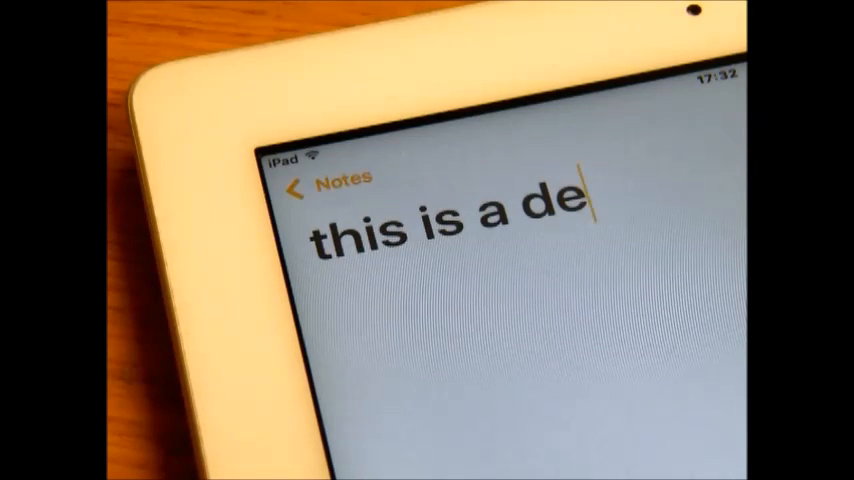
text(m)
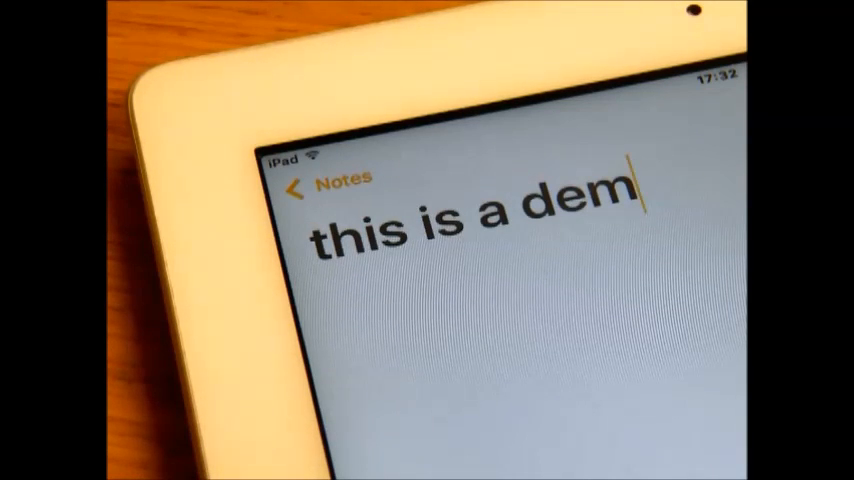
text(o)
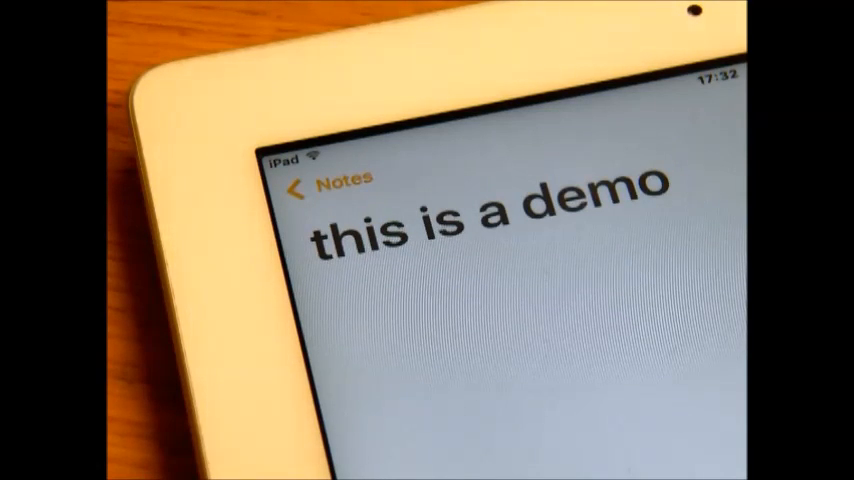
text(of the portset)
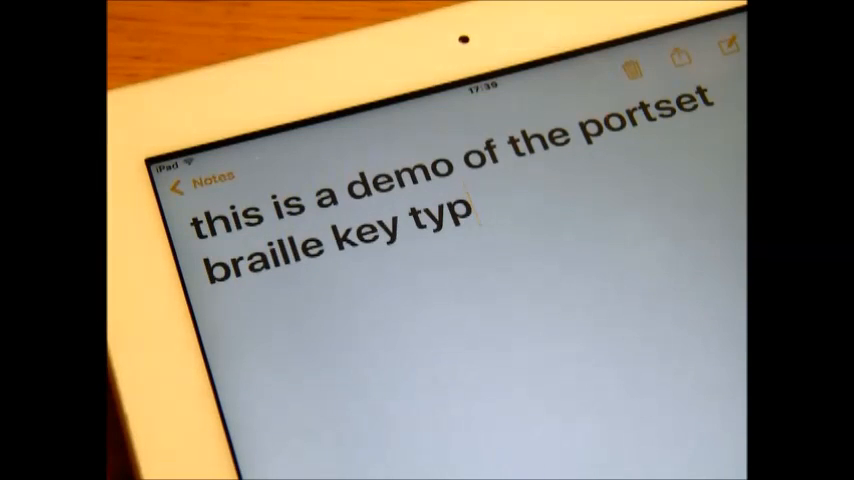
Step: Finish the word 'typing' and place the cursor inside it
text(ing)
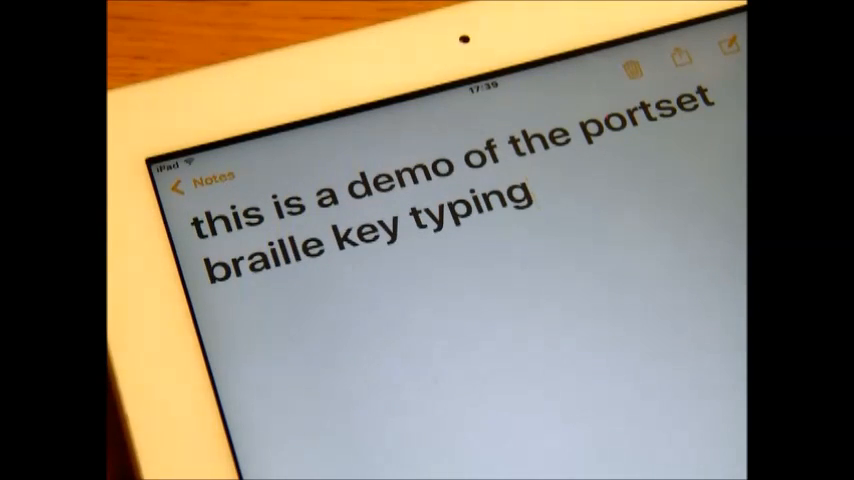
click(469, 218)
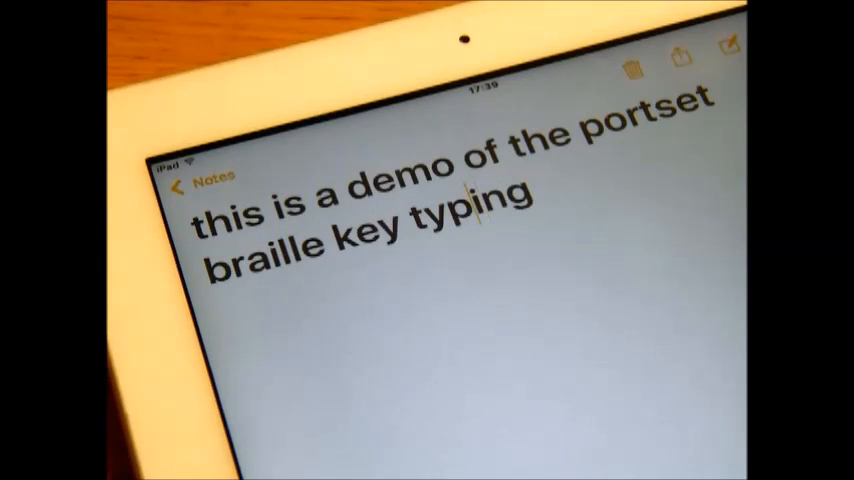